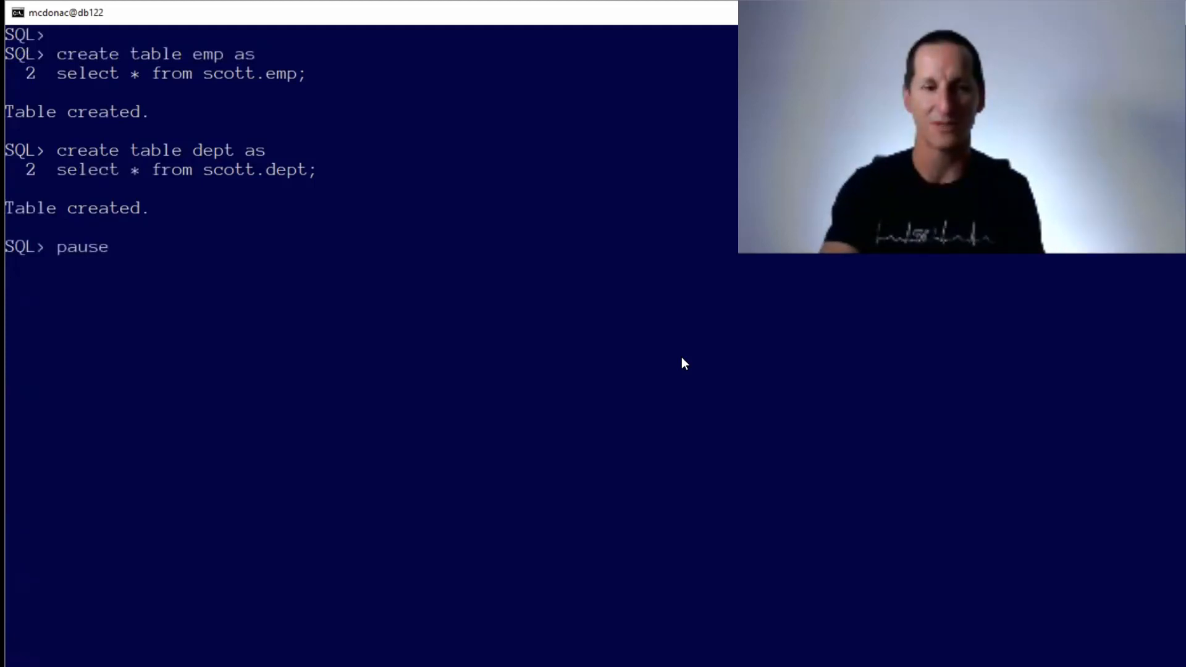
Create emp and dept copies from scott and run the dept-emp join counting department names per e.job.
key("enter")
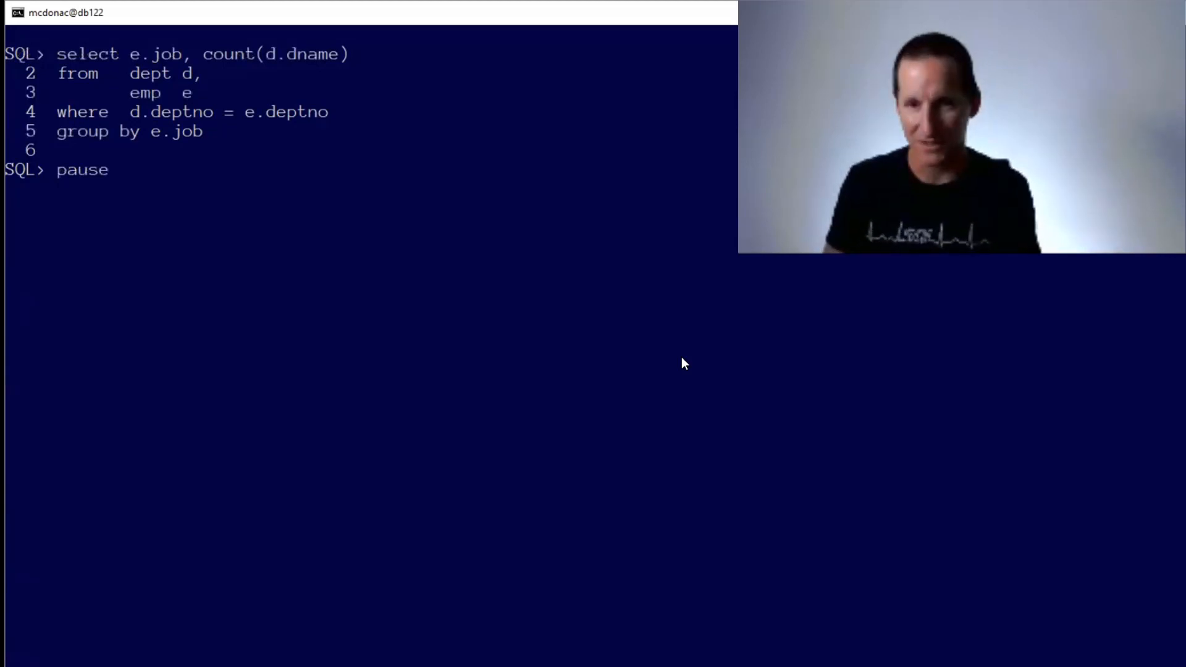
key("Return")
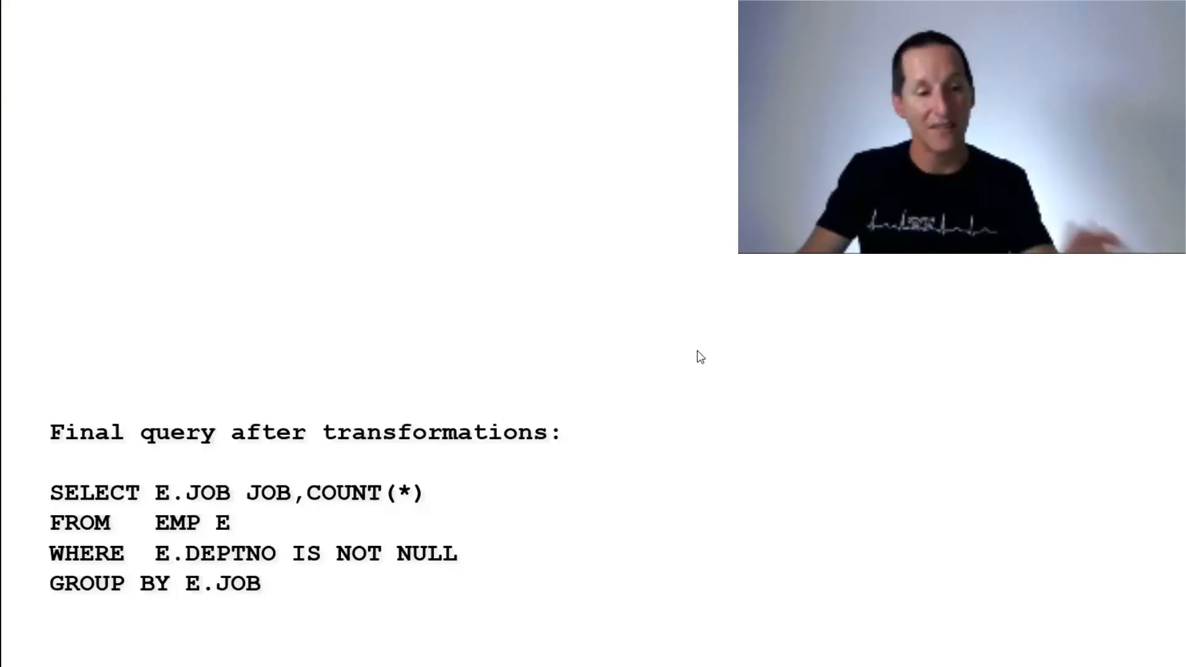
mouse_move(792, 419)
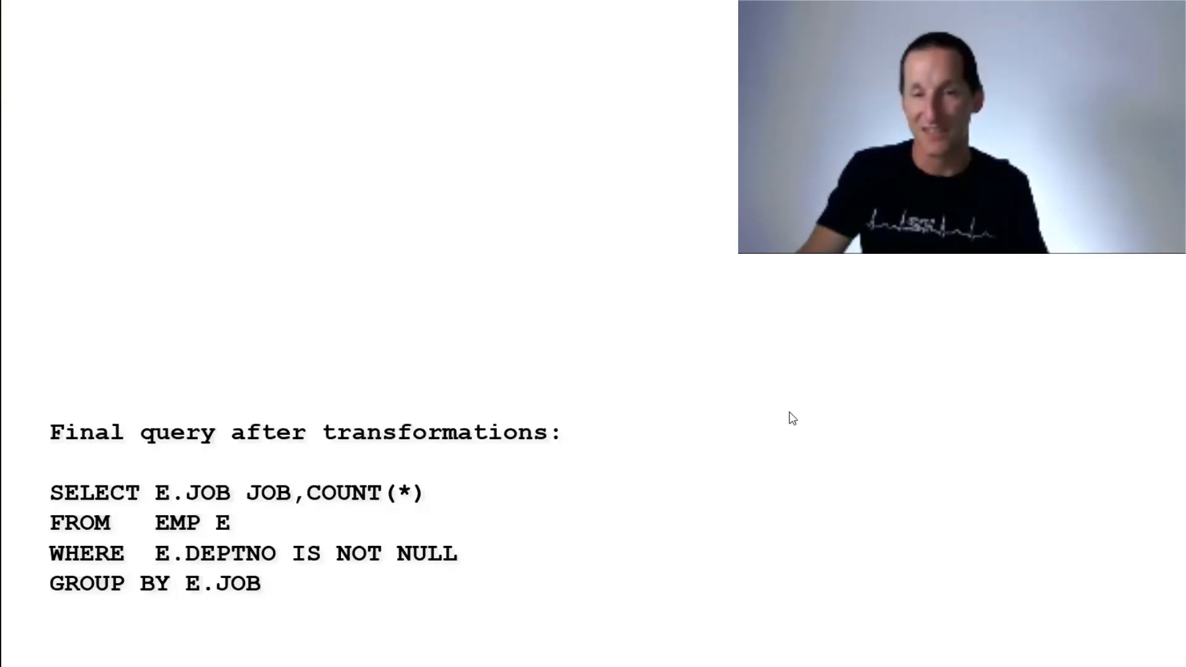
mouse_move(804, 378)
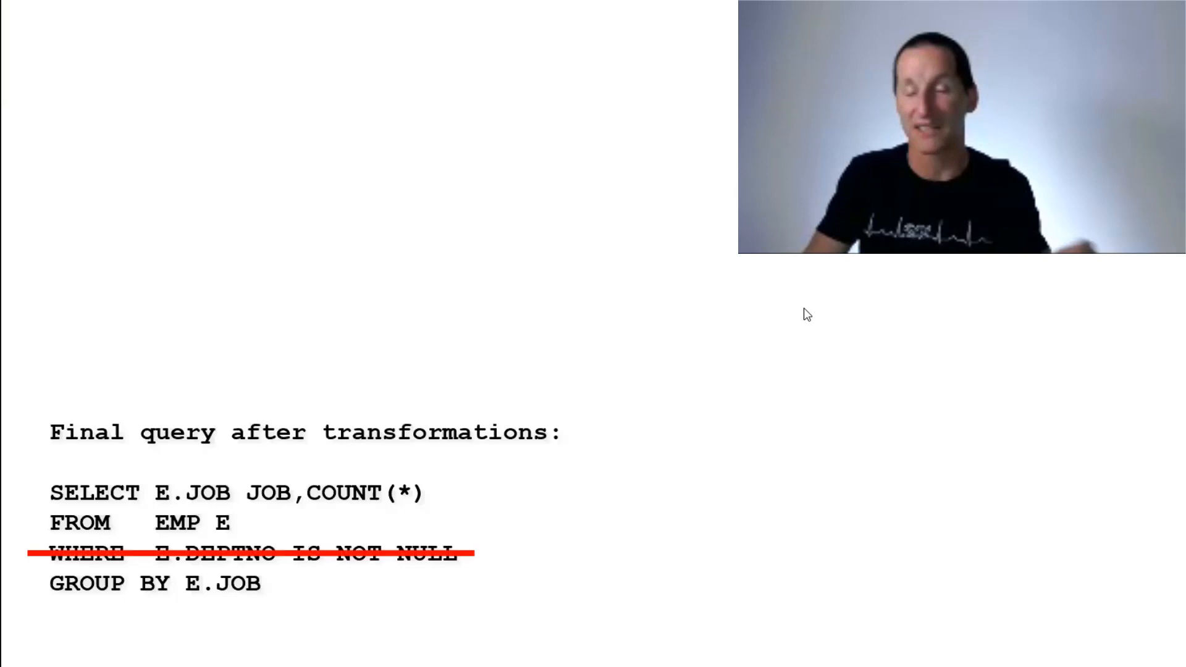
mouse_move(868, 295)
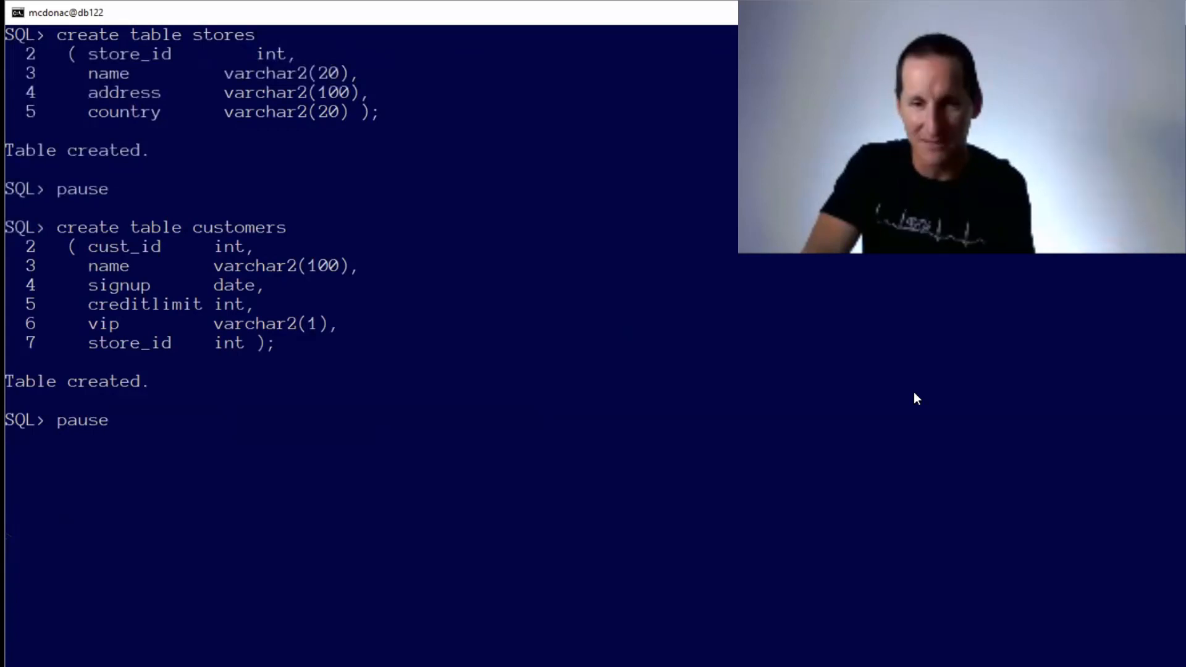
Create stores, customers and sales, then add primary keys on store_id, cust_id and sales_id.
key("Return")
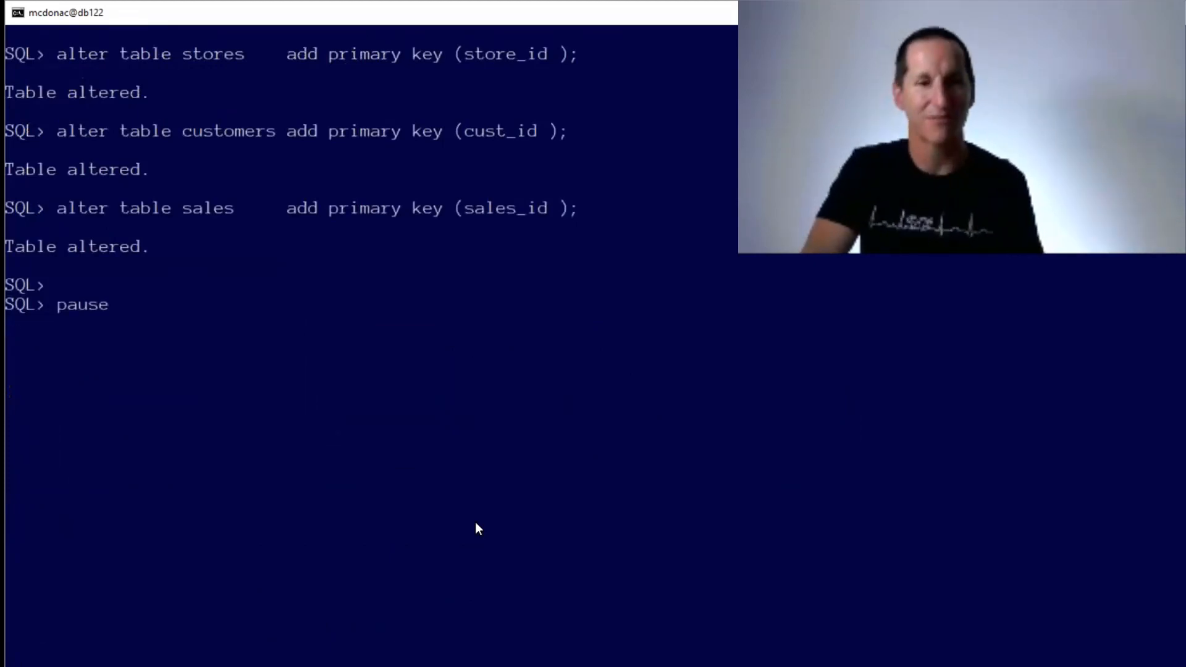
Execute the prod_id, max(amount) join over stores, customers and sales, showing a plan scanning only SALES_IX_PROD.
key("enter")
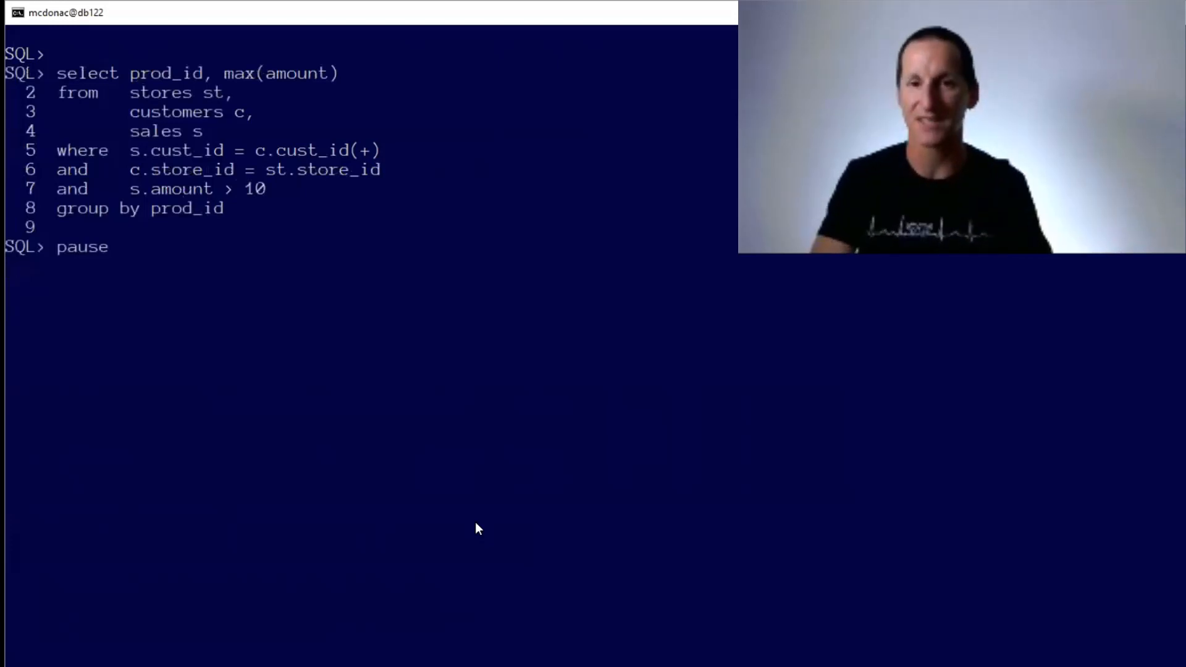
key("enter")
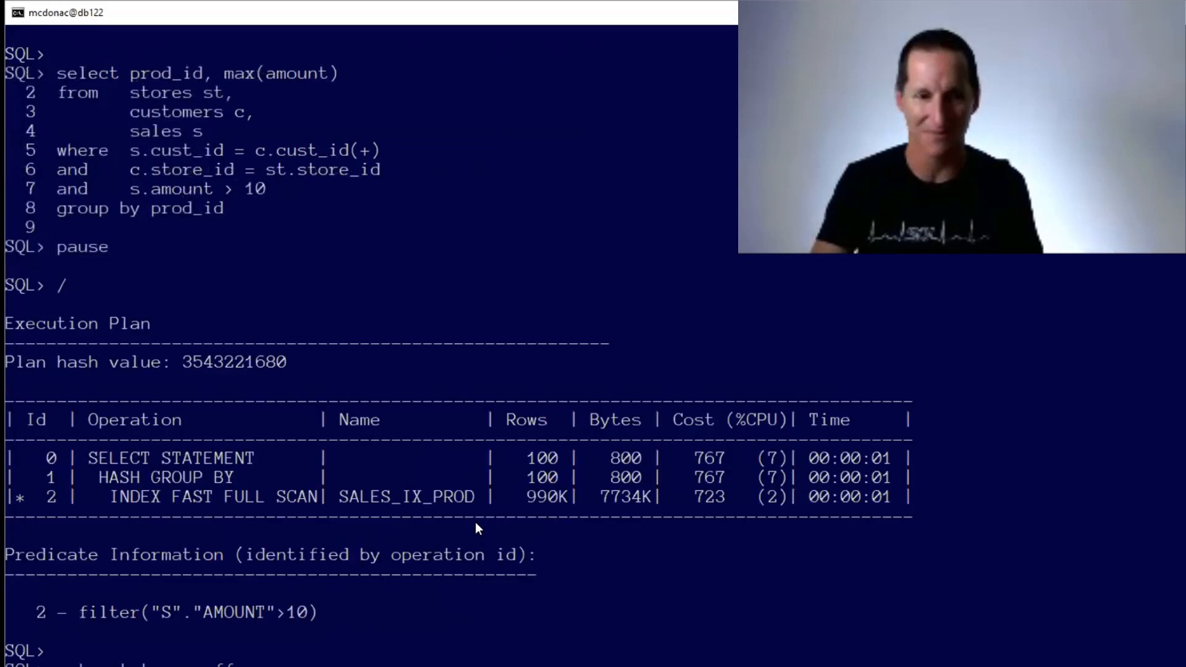